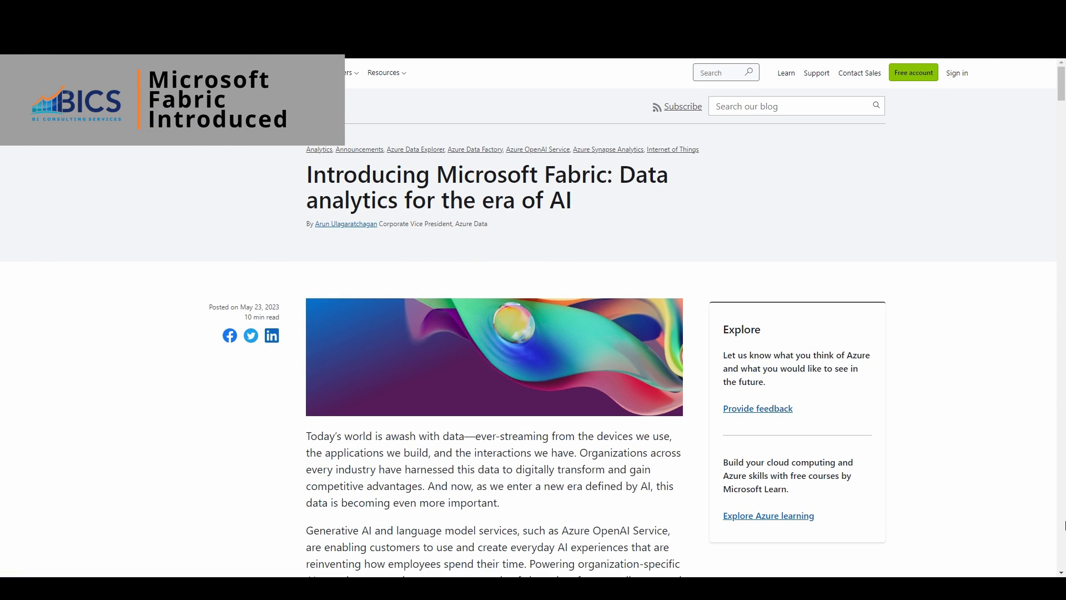
# - Scroll the Power BI blog post down to the Copilot in Power BI video
pyautogui.scroll(-3)
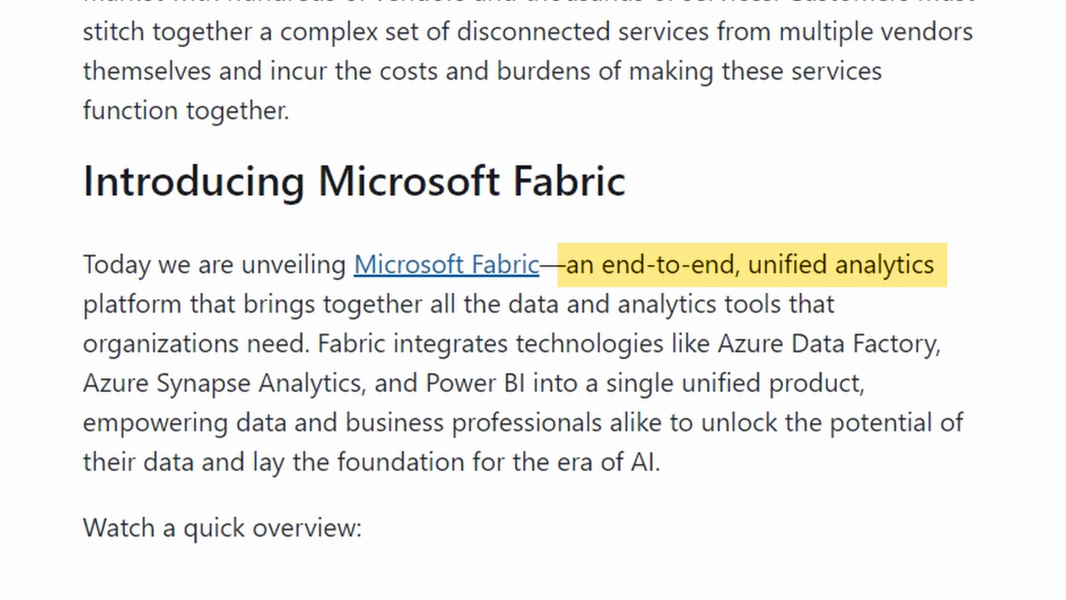
pyautogui.moveTo(563, 266); pyautogui.dragTo(687, 303)
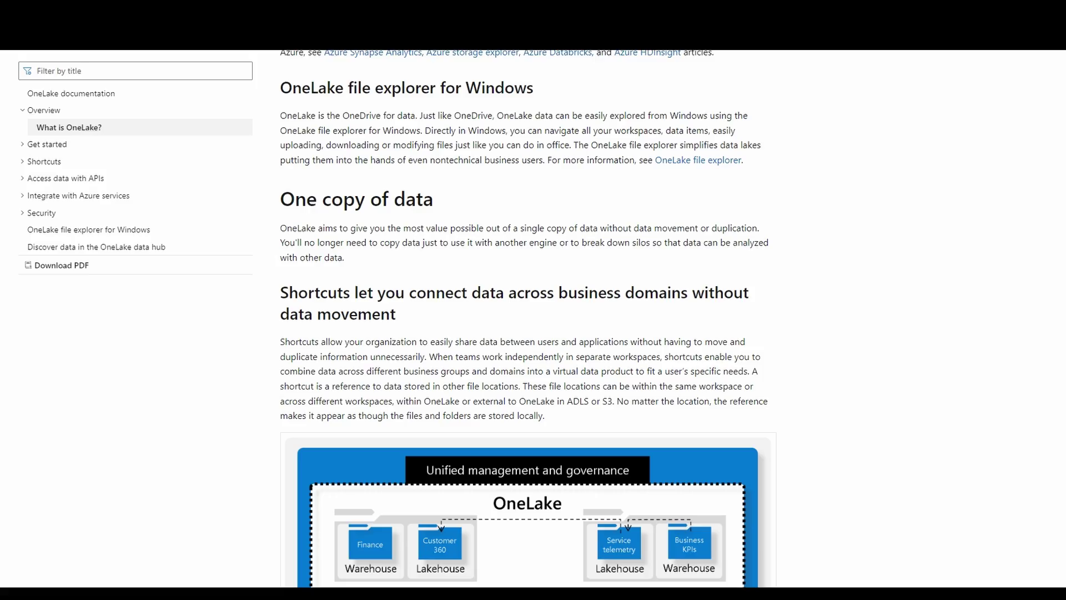
pyautogui.scroll(-3)
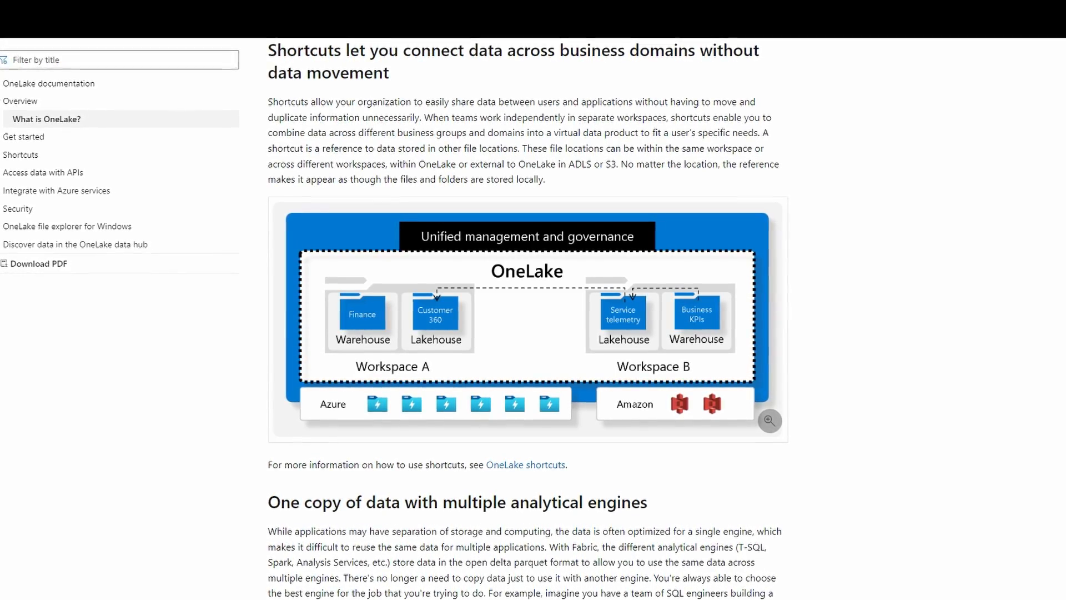
pyautogui.scroll(-3)
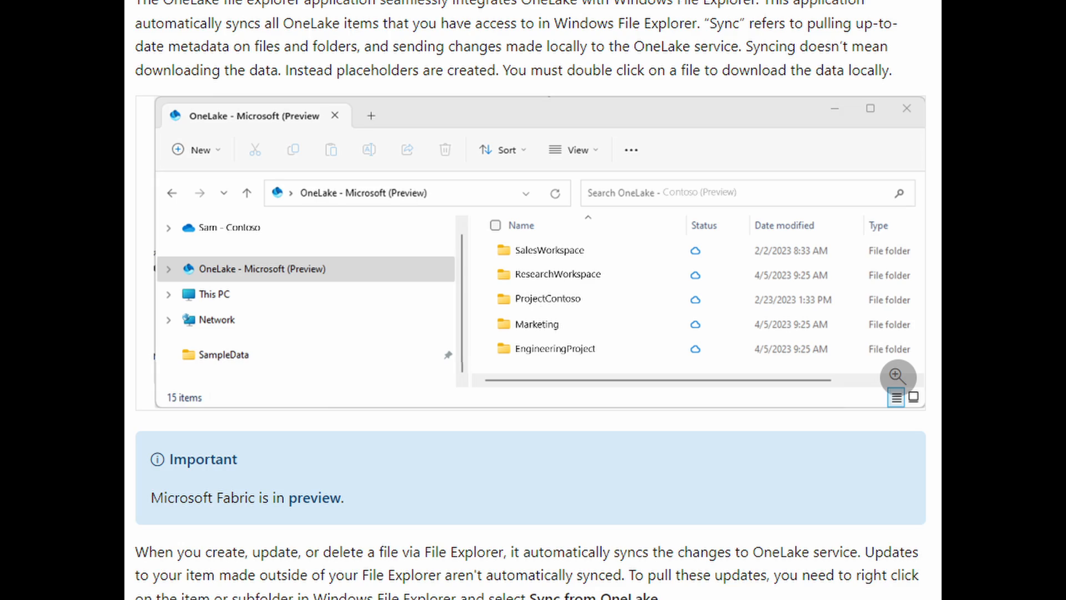
pyautogui.scroll(-3)
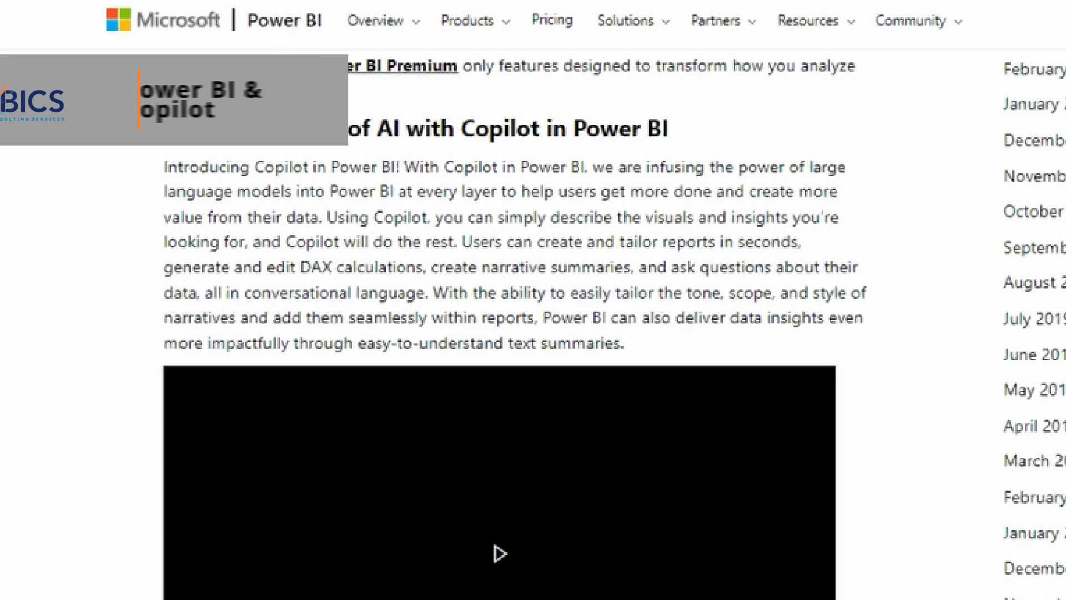
# - Play the Copilot demo showing report building, key influencers and table prompts
pyautogui.click(499, 553)
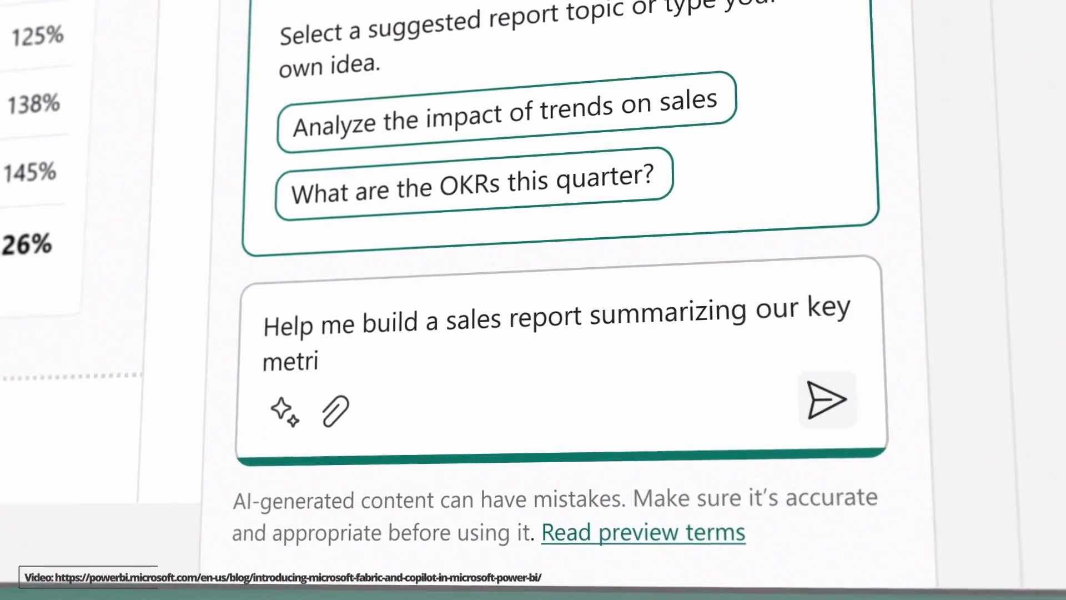
pyautogui.click(826, 400)
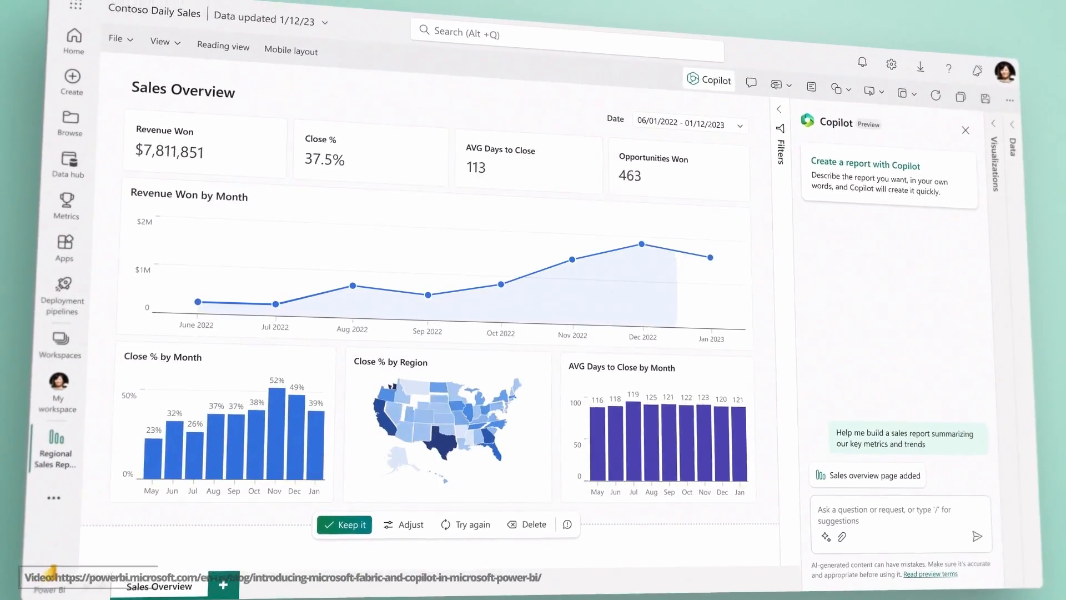
pyautogui.click(404, 524)
pyautogui.write('What are the biggest drivers')
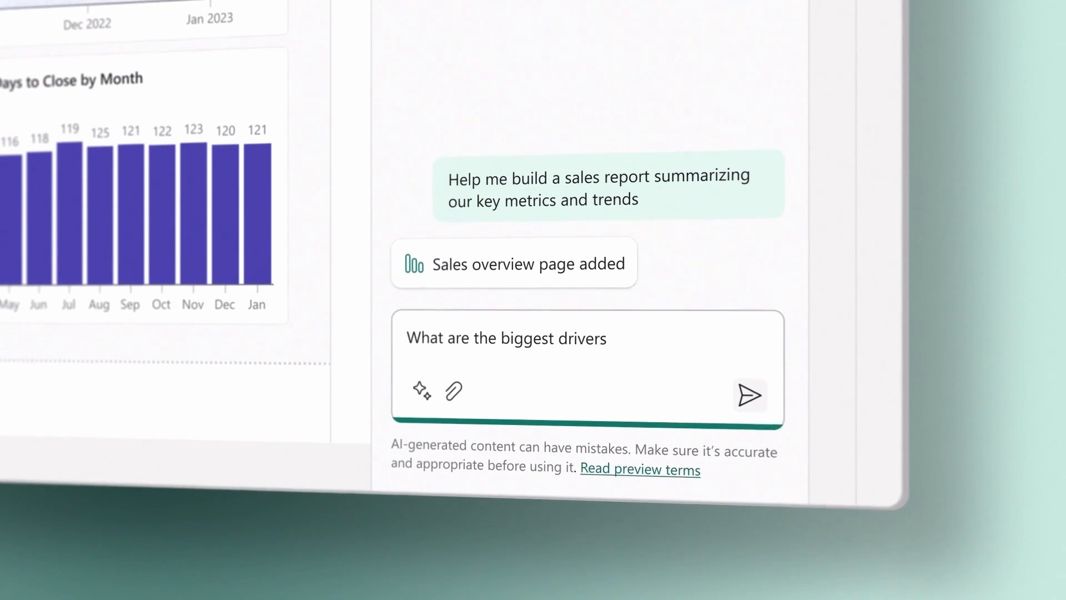
pyautogui.click(749, 396)
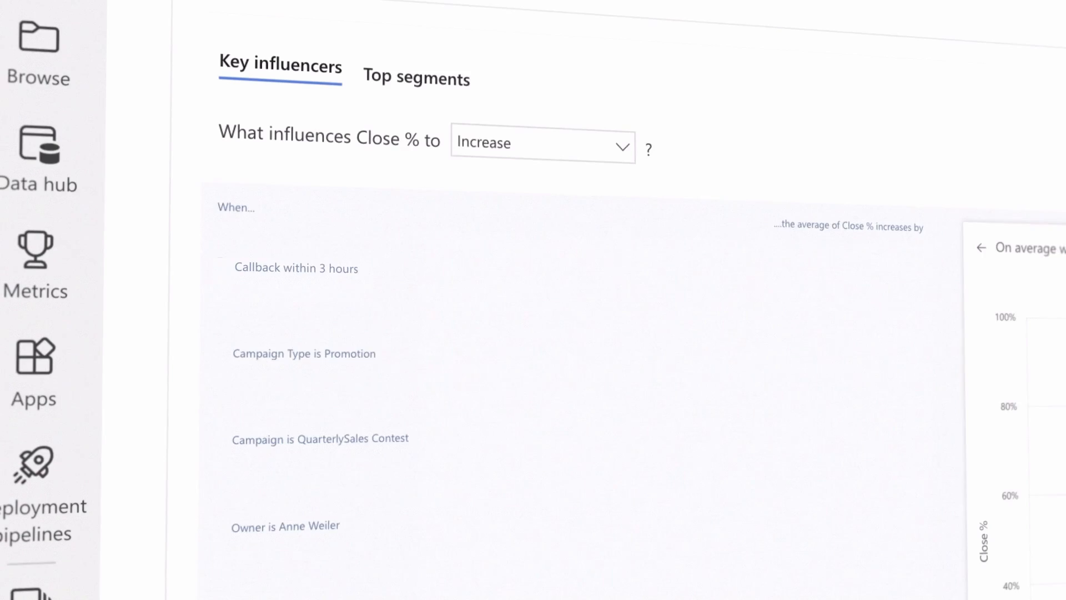
pyautogui.scroll(-3)
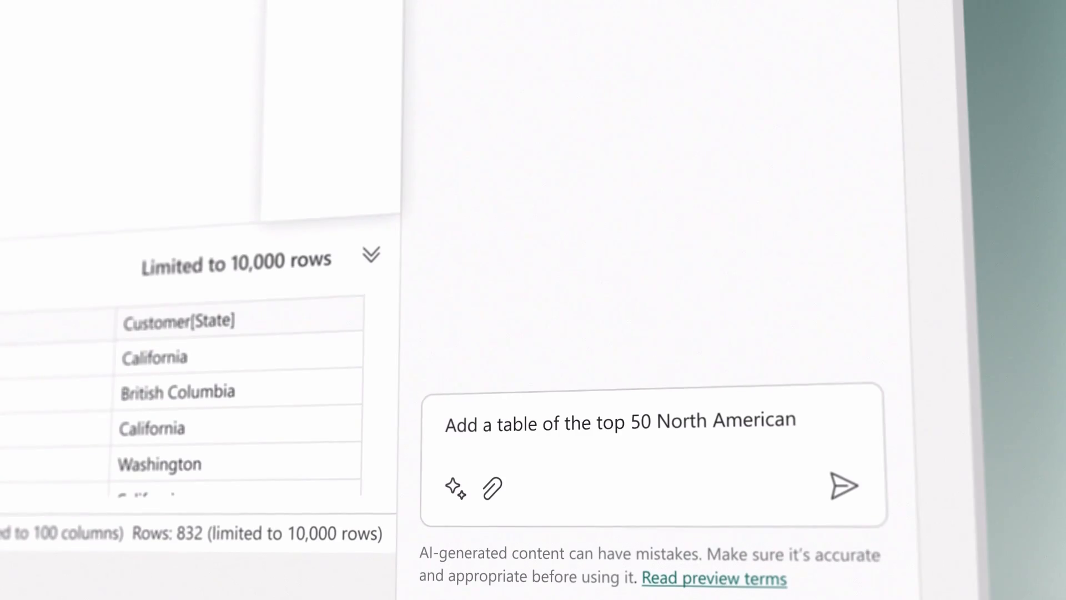
pyautogui.click(845, 485)
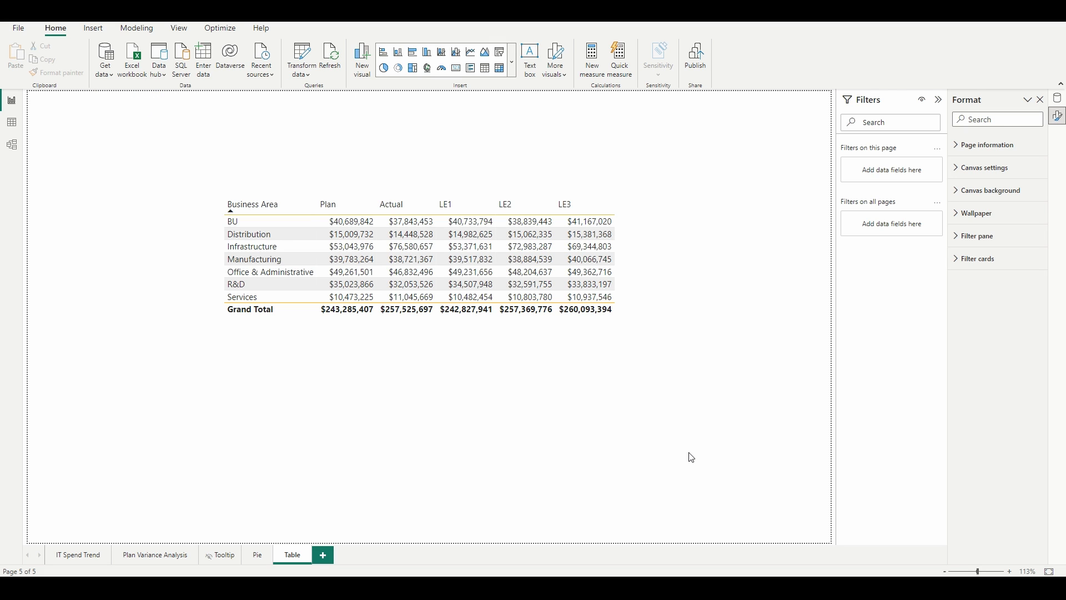
# - Sort the budget table by Business Area descending, filling headers and Actual values orange
pyautogui.click(283, 207)
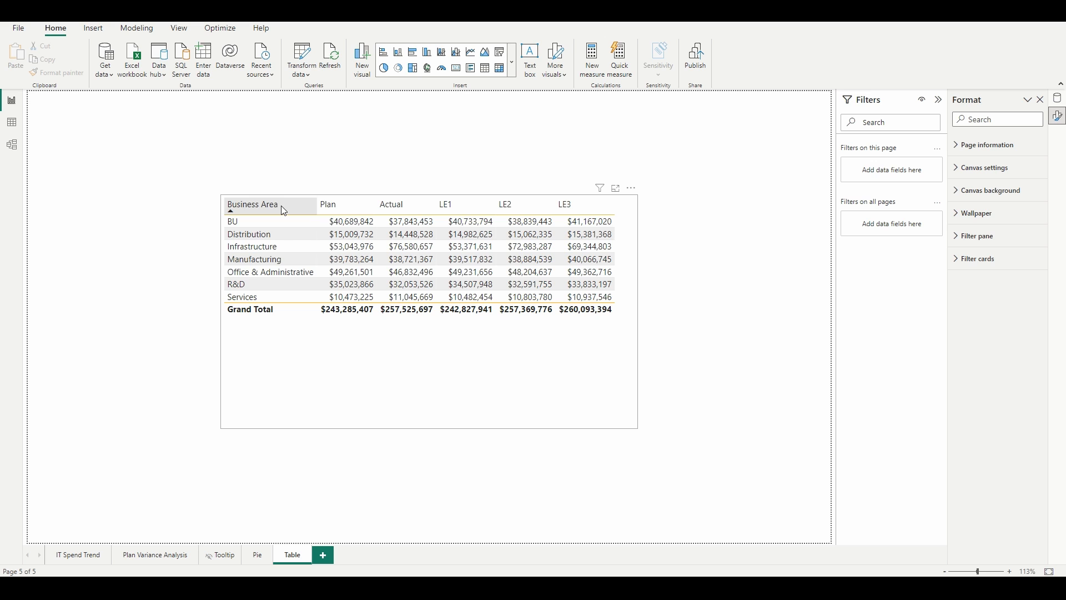
pyautogui.click(252, 204)
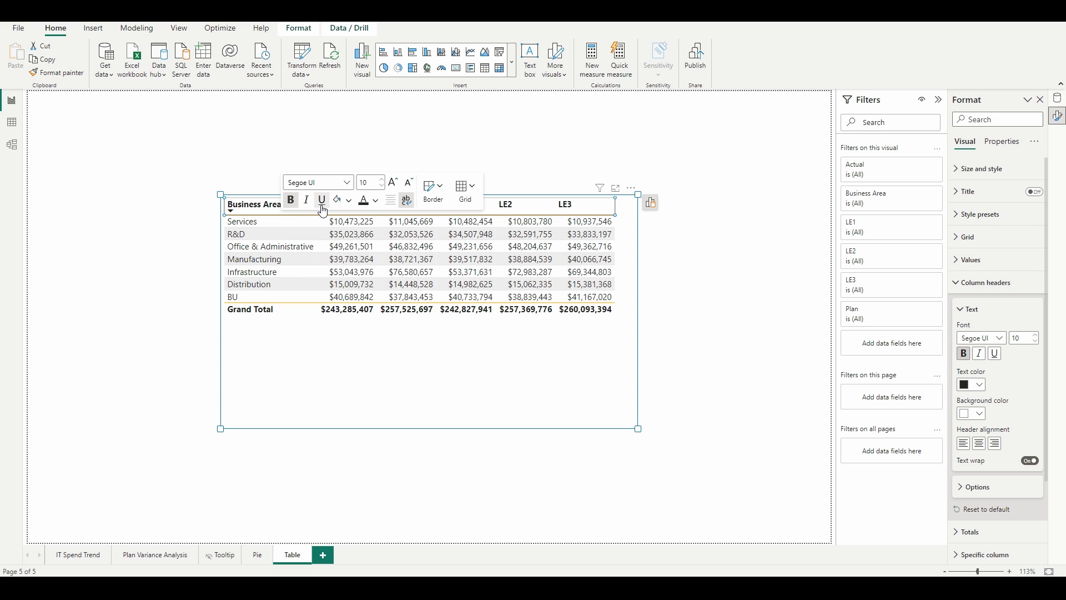
pyautogui.click(348, 200)
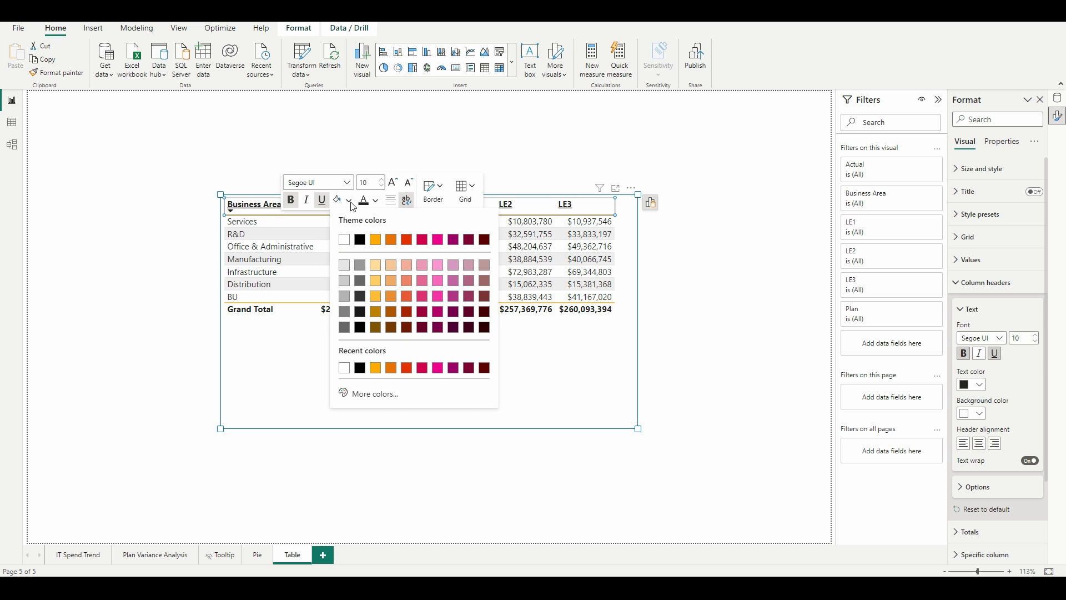
pyautogui.click(391, 239)
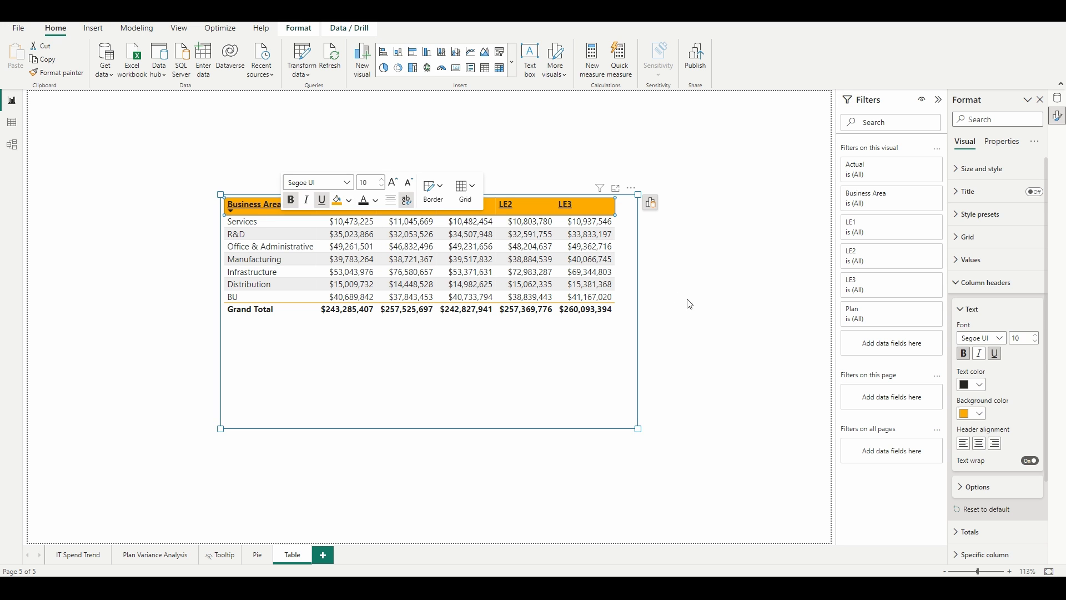
pyautogui.click(409, 234)
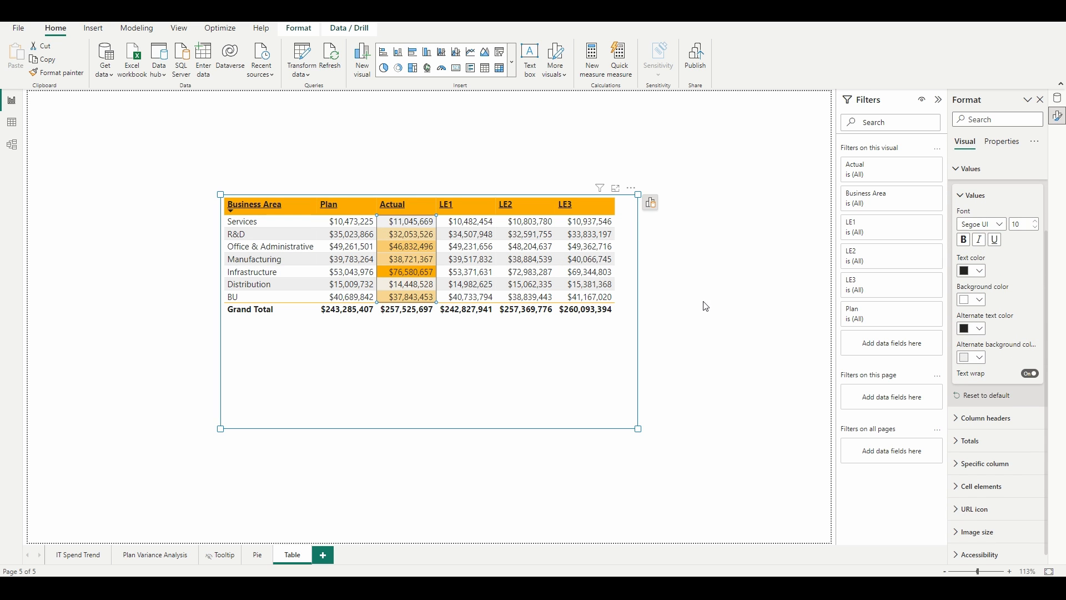
# - Rename the table's Grand Total label to 'Custo'
pyautogui.click(253, 310)
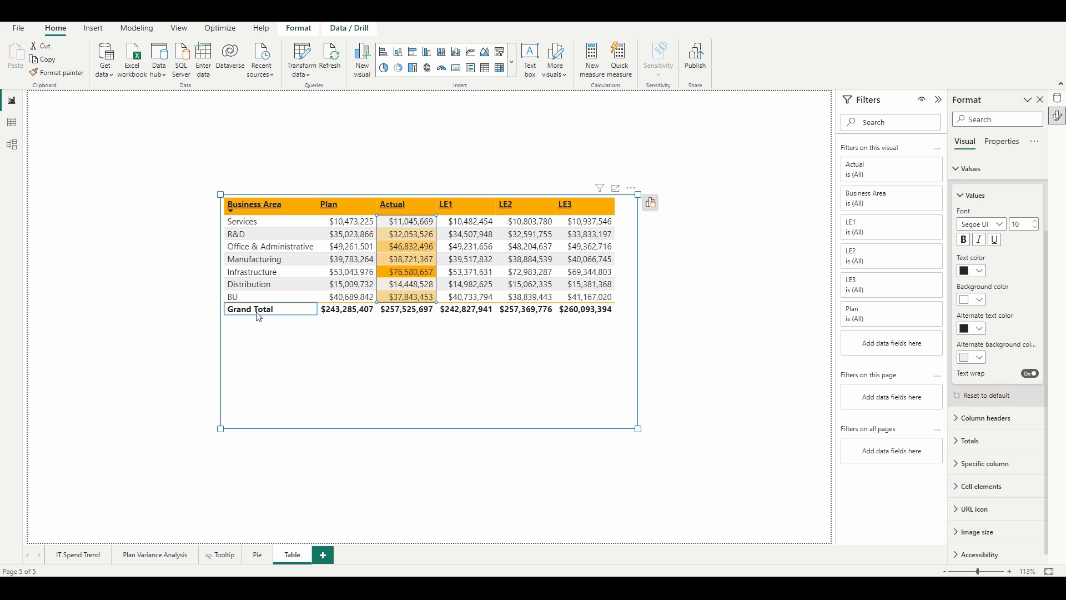
pyautogui.write('Custo')
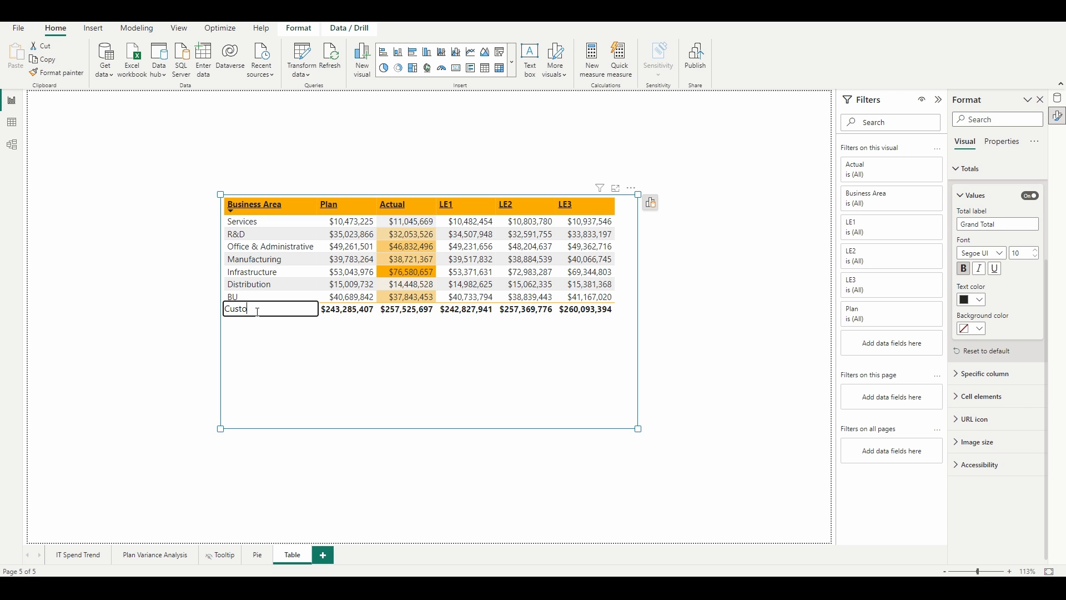
pyautogui.click(258, 554)
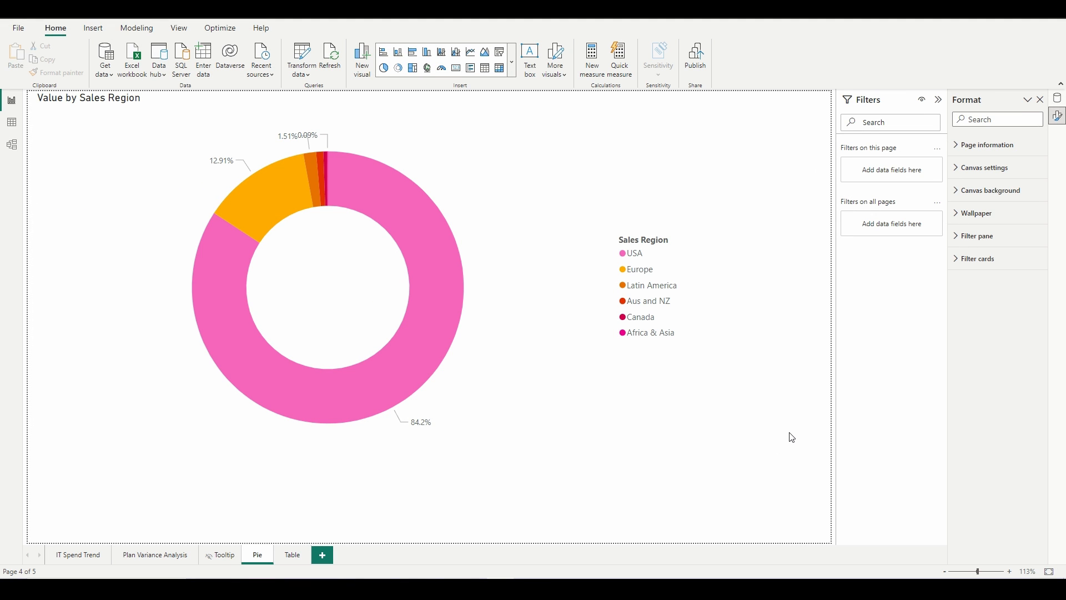
# - Select the Value by Sales Region donut and open its Value field settings
pyautogui.click(404, 369)
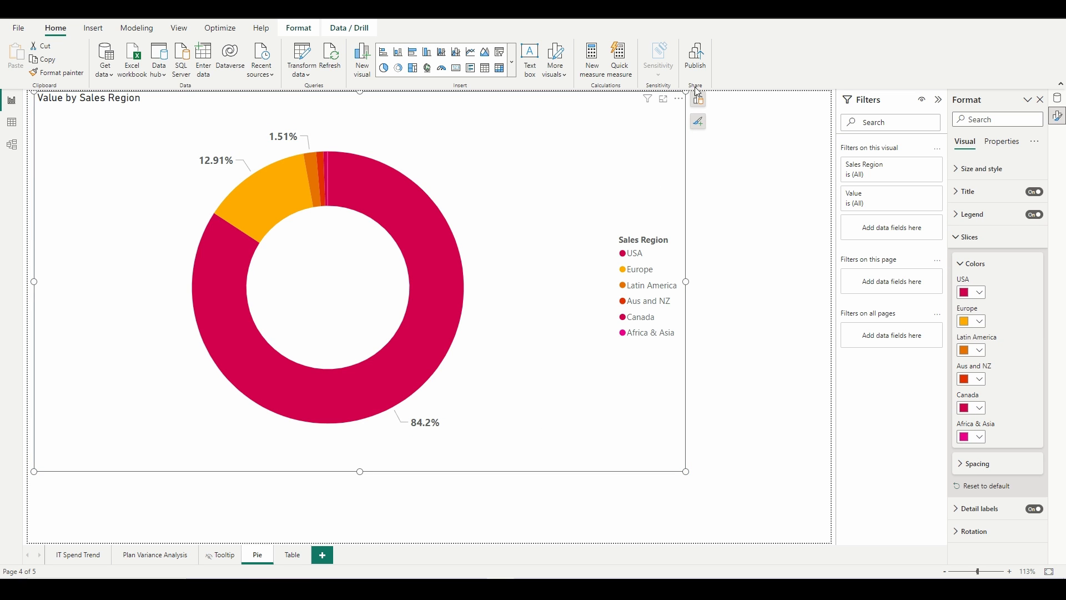
pyautogui.click(698, 99)
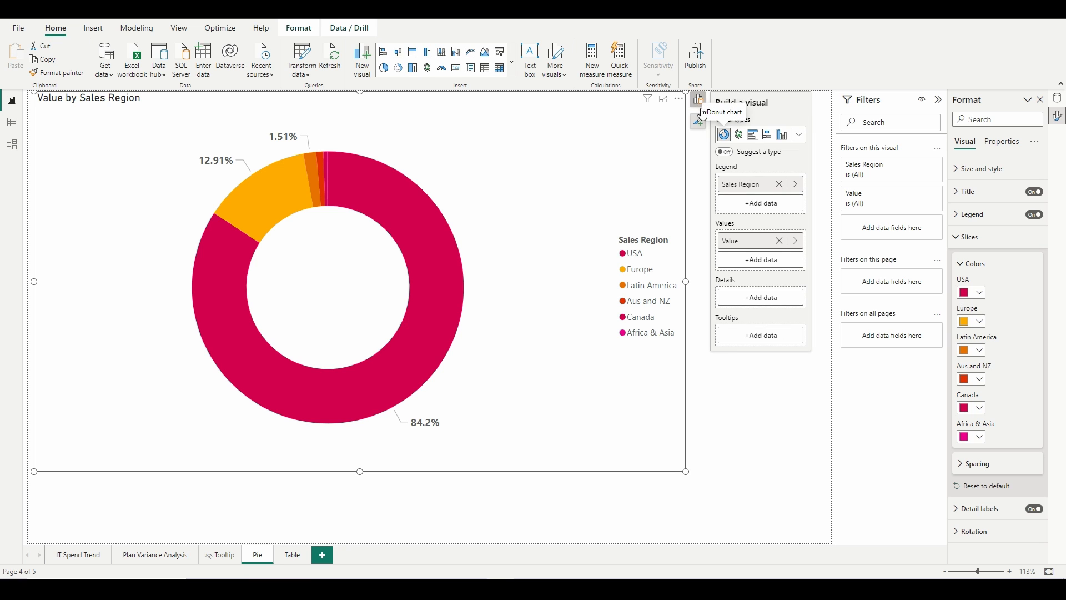
pyautogui.click(796, 241)
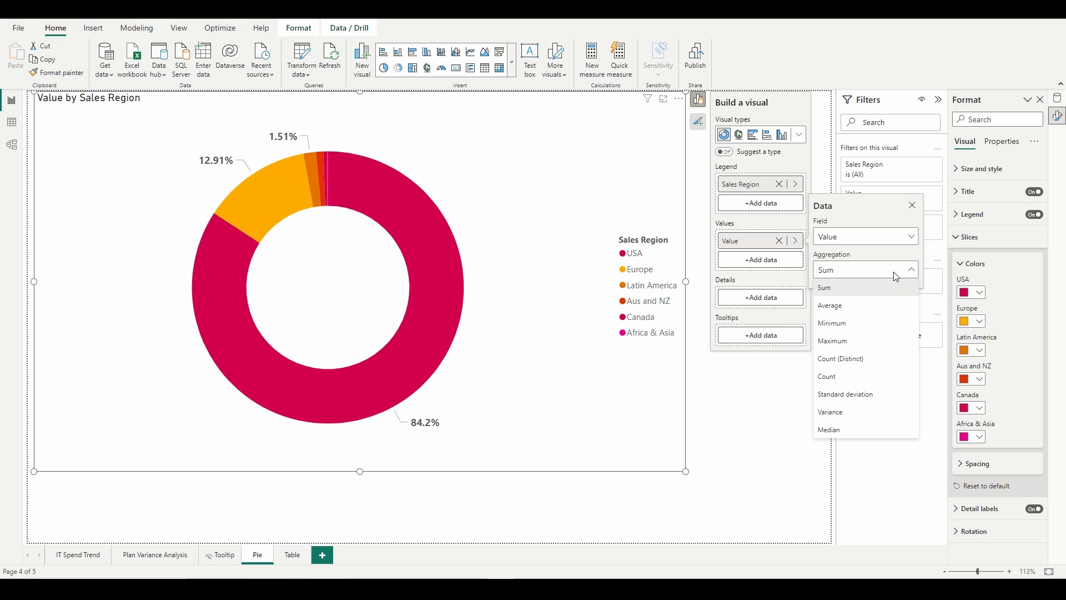
pyautogui.click(829, 305)
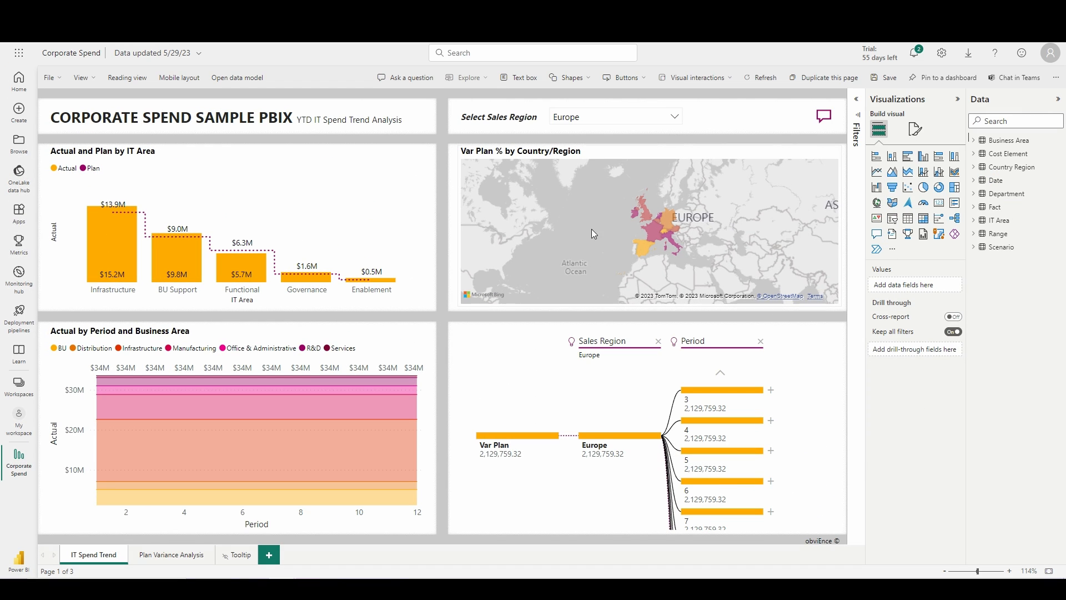
pyautogui.click(238, 77)
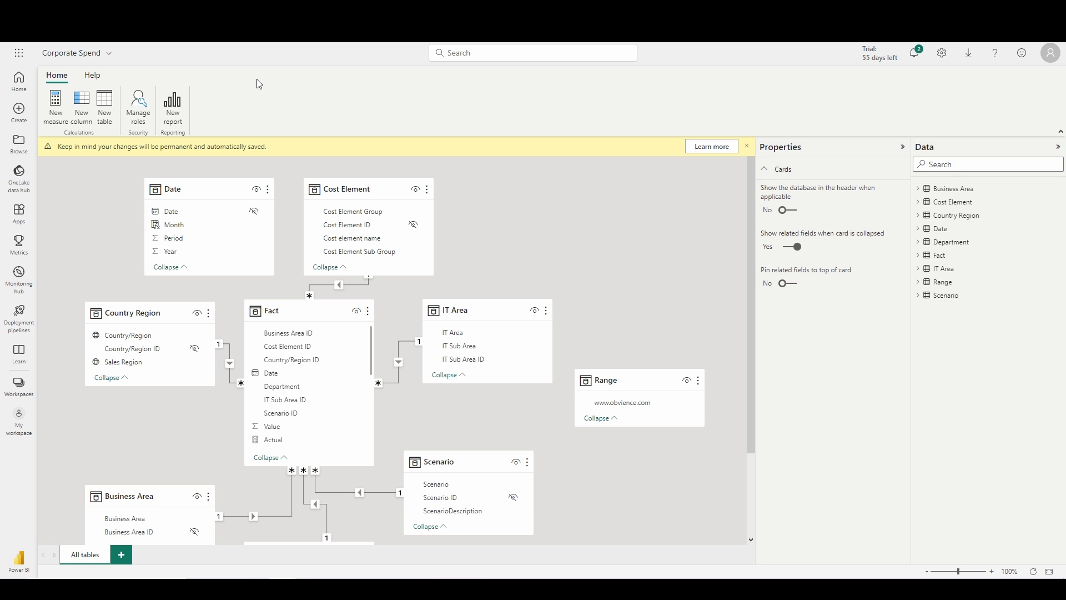
pyautogui.click(271, 373)
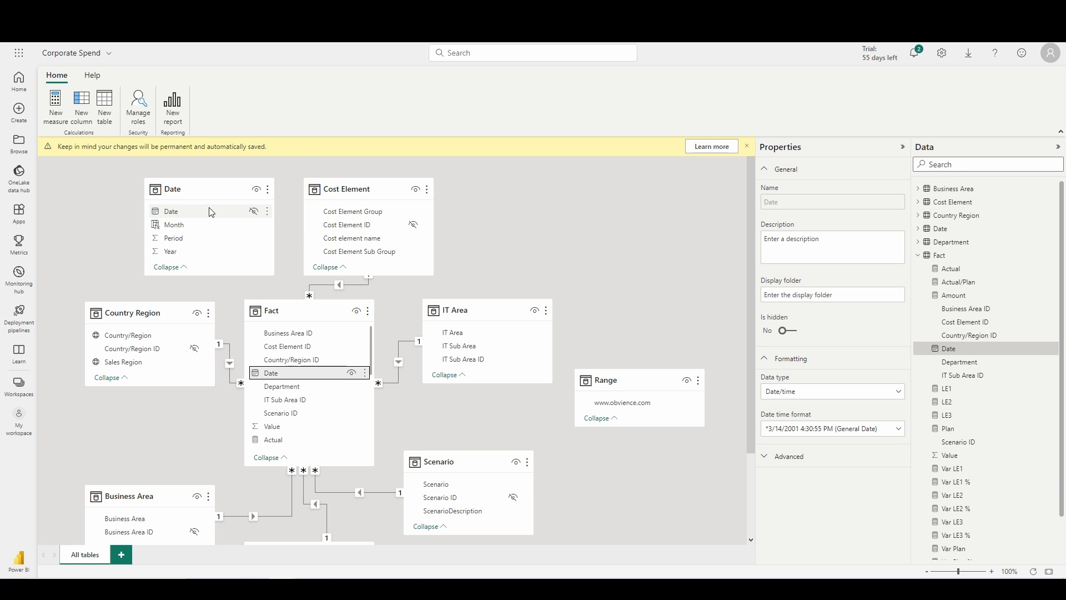
pyautogui.click(255, 285)
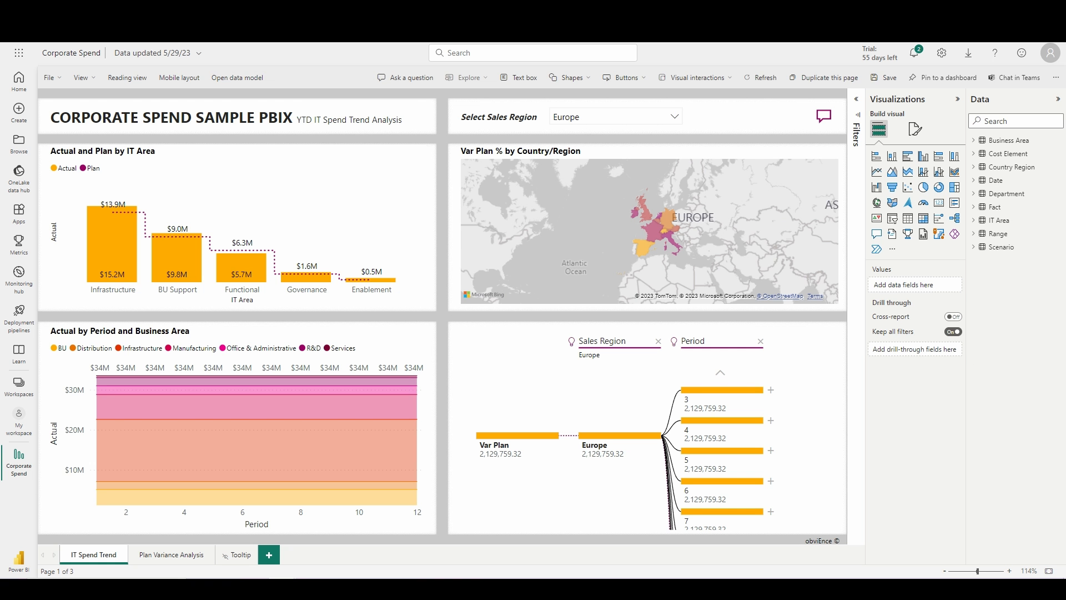
pyautogui.click(766, 78)
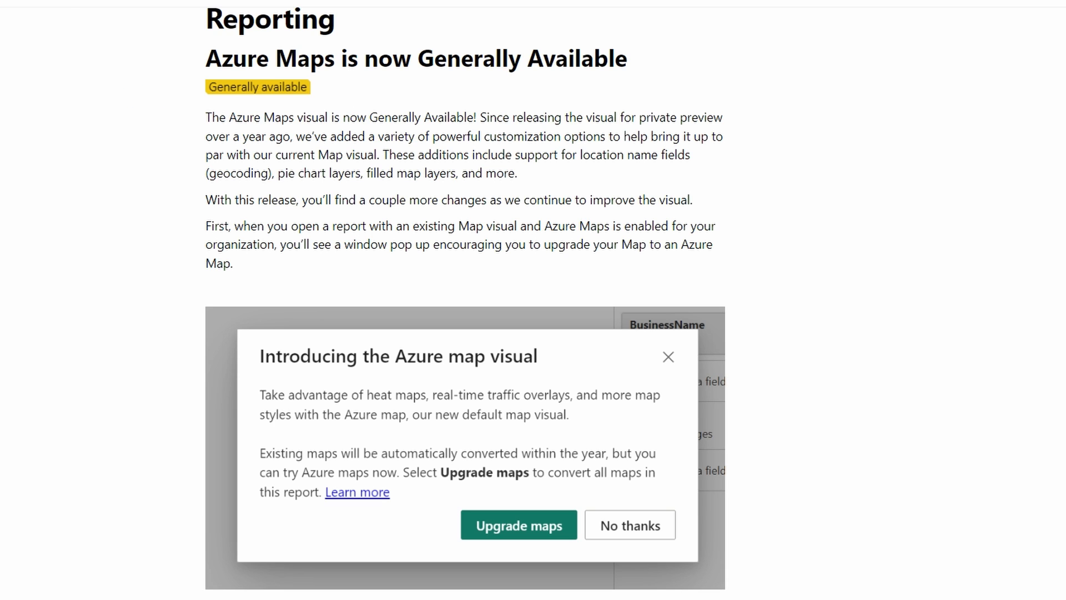
pyautogui.scroll(-3)
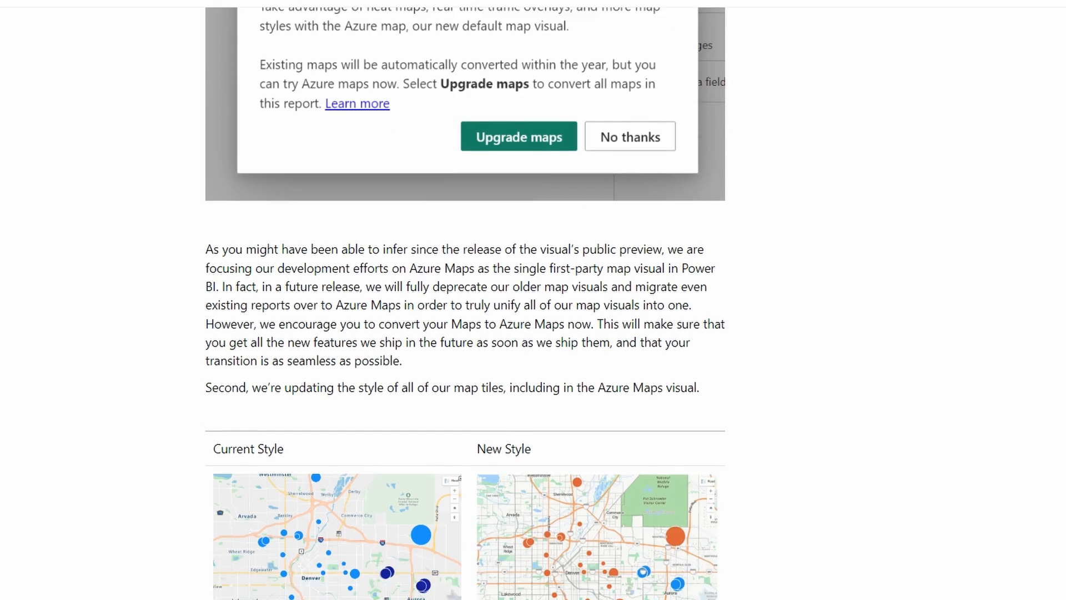
pyautogui.scroll(-3)
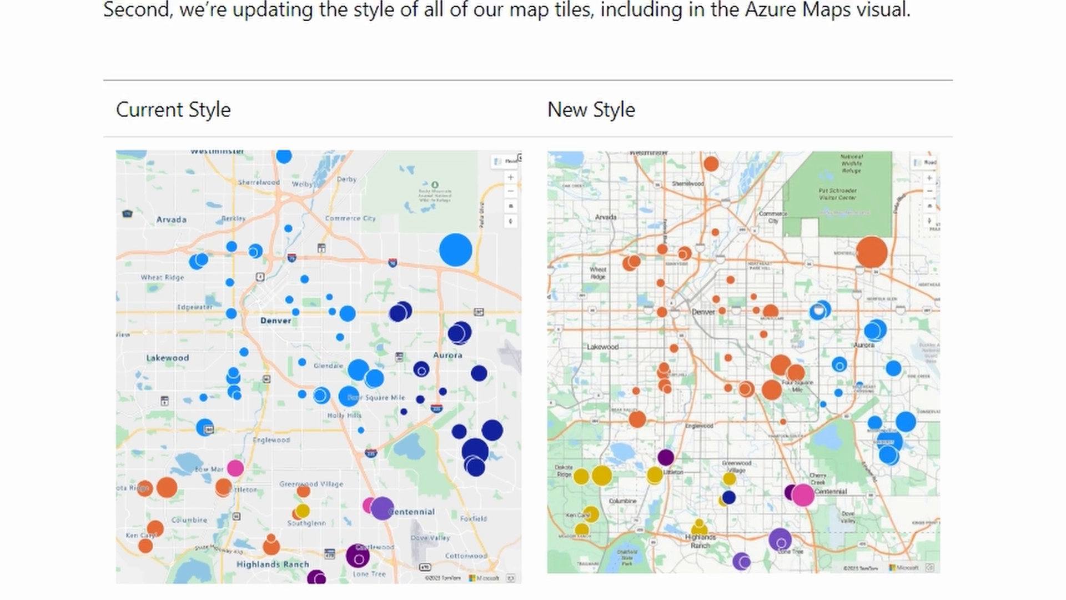
pyautogui.scroll(-3)
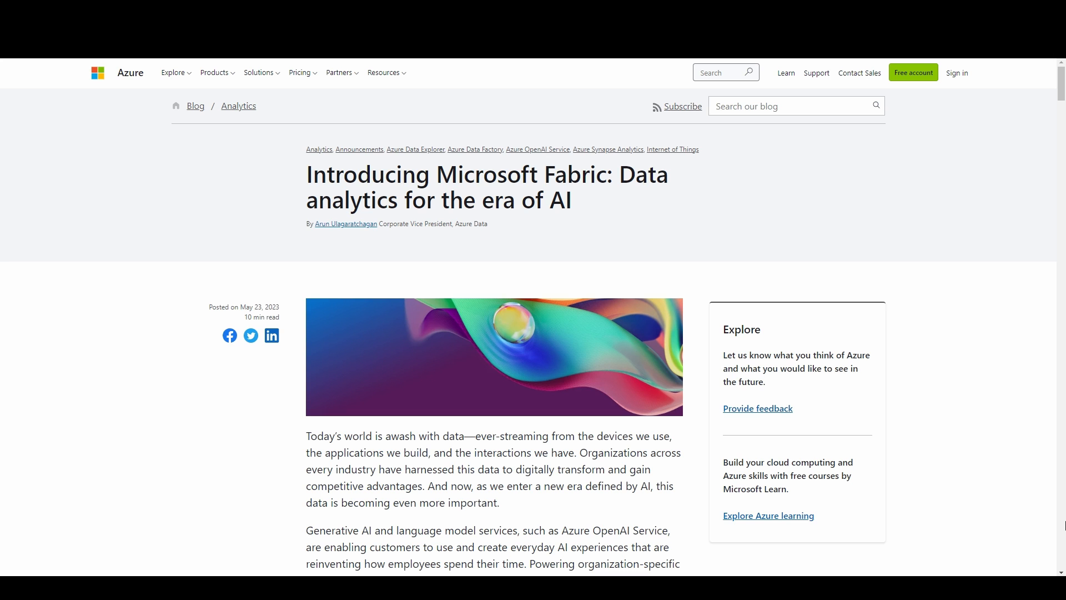
# - Scroll the Introducing Microsoft Fabric post down to the seven core workloads list
pyautogui.scroll(-3)
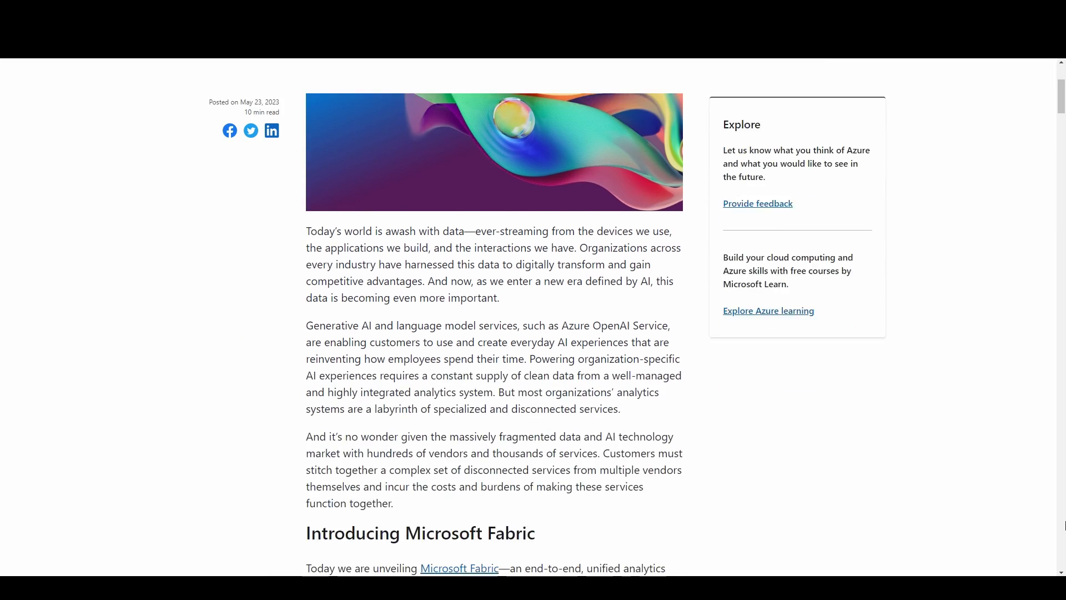
pyautogui.scroll(-3)
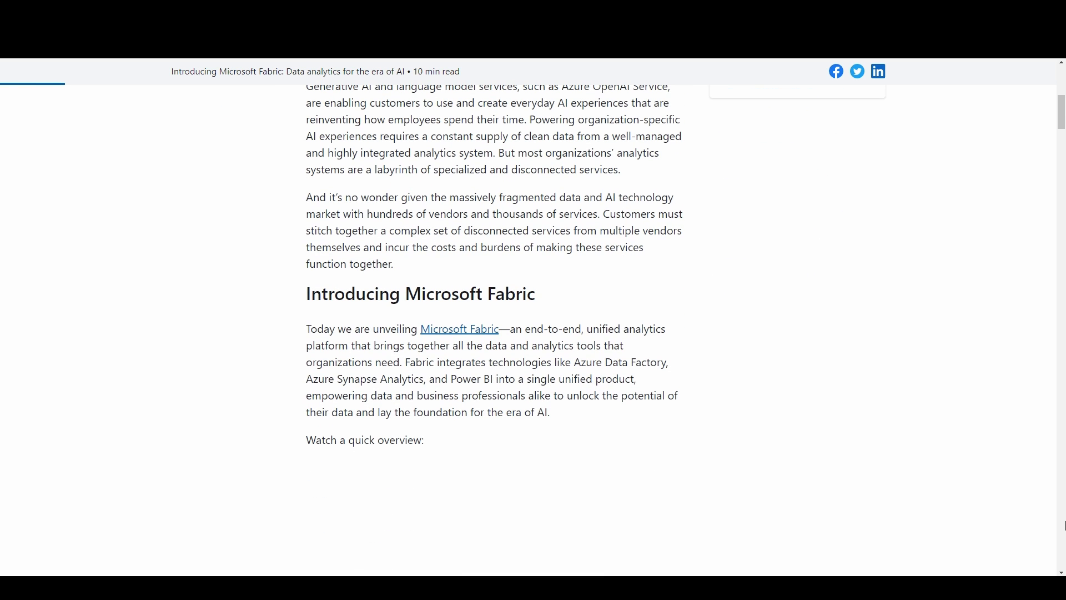
pyautogui.scroll(-3)
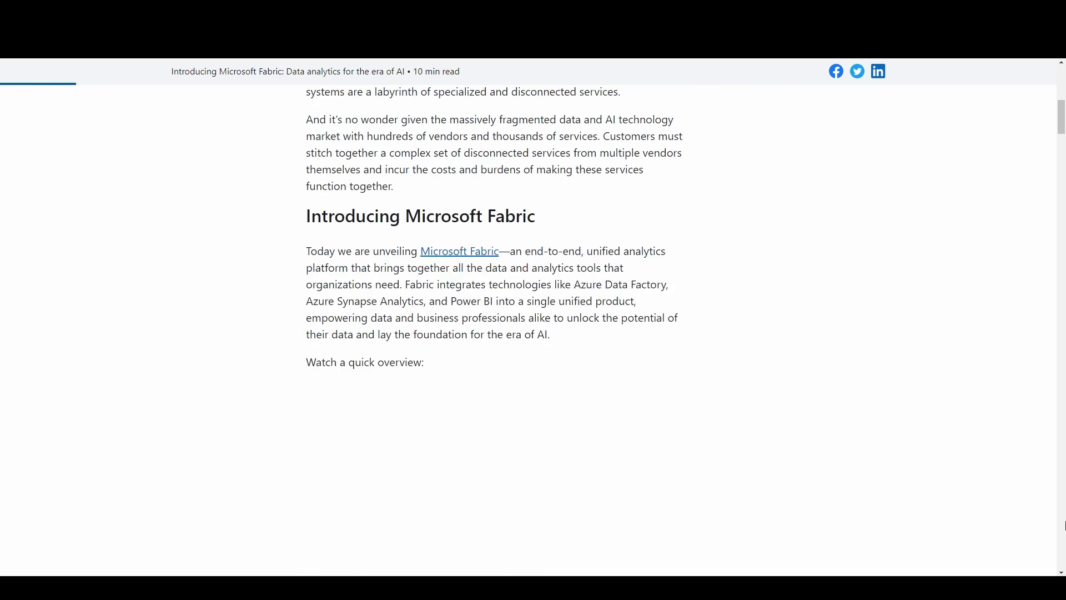
pyautogui.scroll(-3)
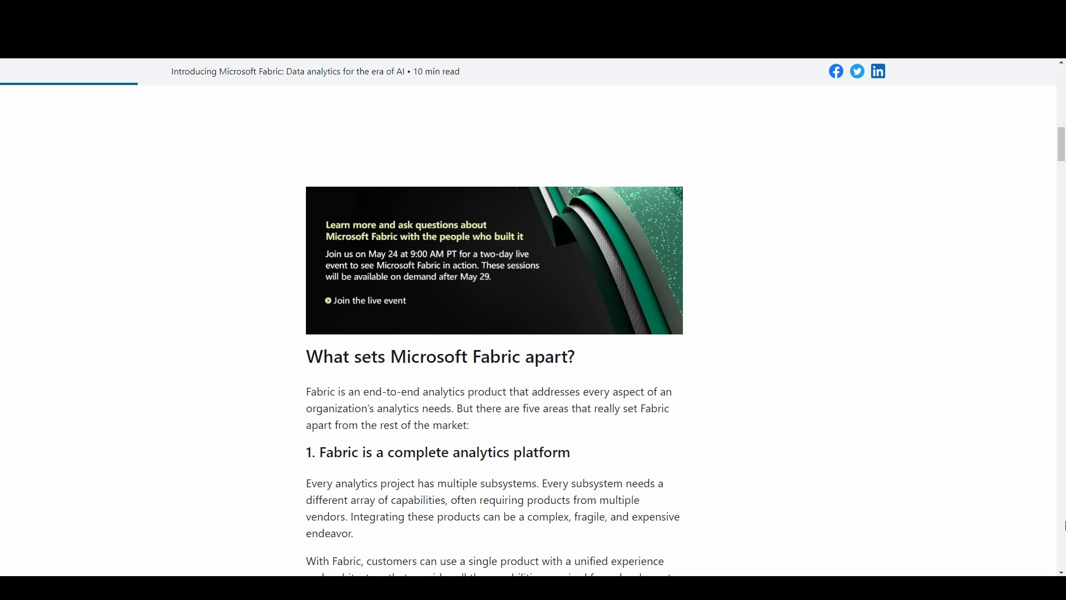
pyautogui.scroll(-3)
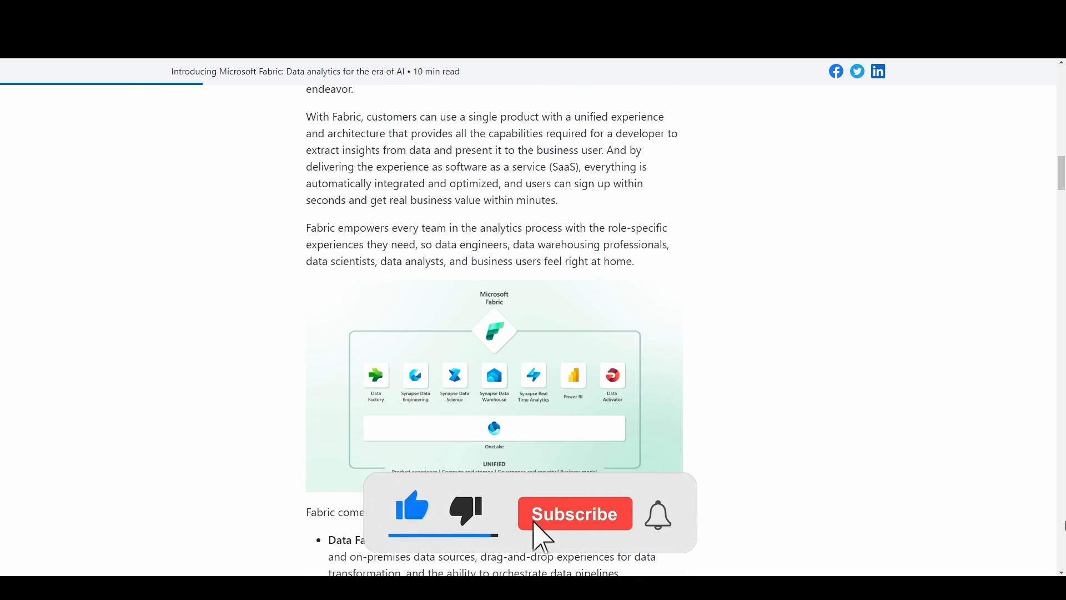
pyautogui.click(574, 514)
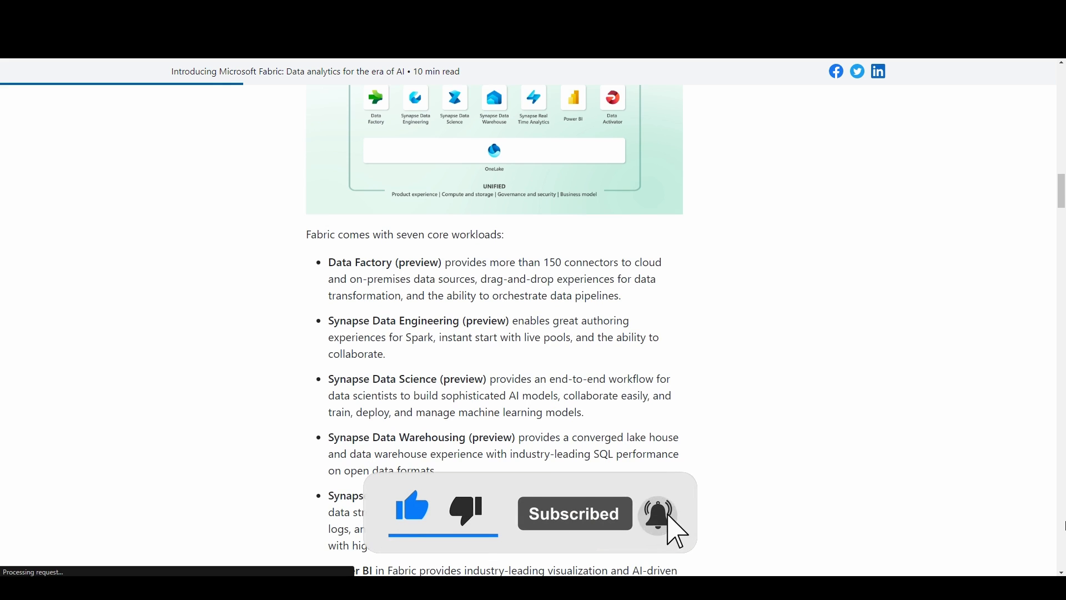
pyautogui.scroll(-3)
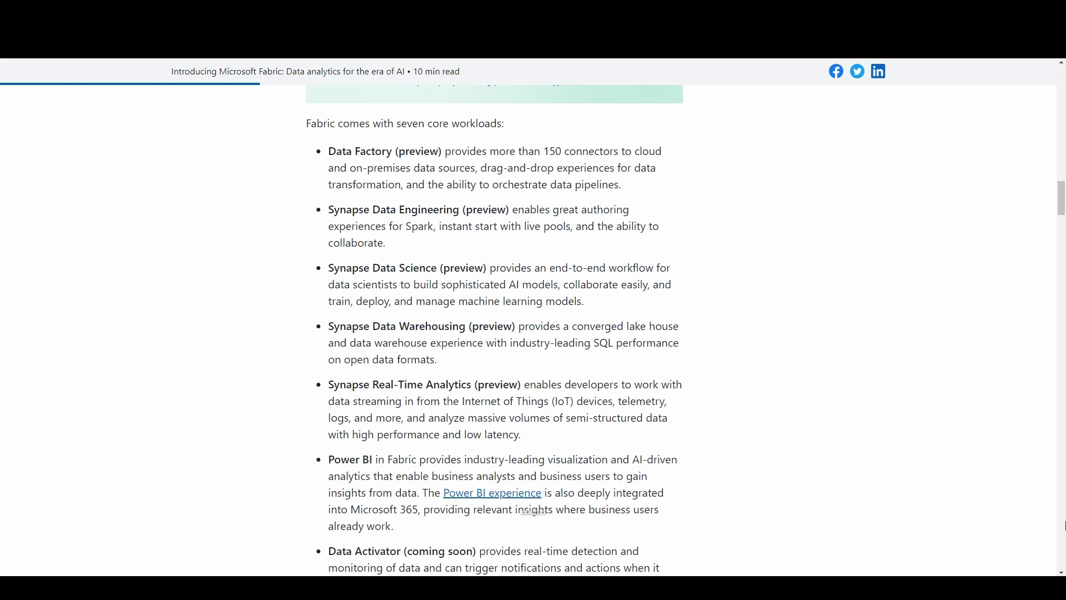